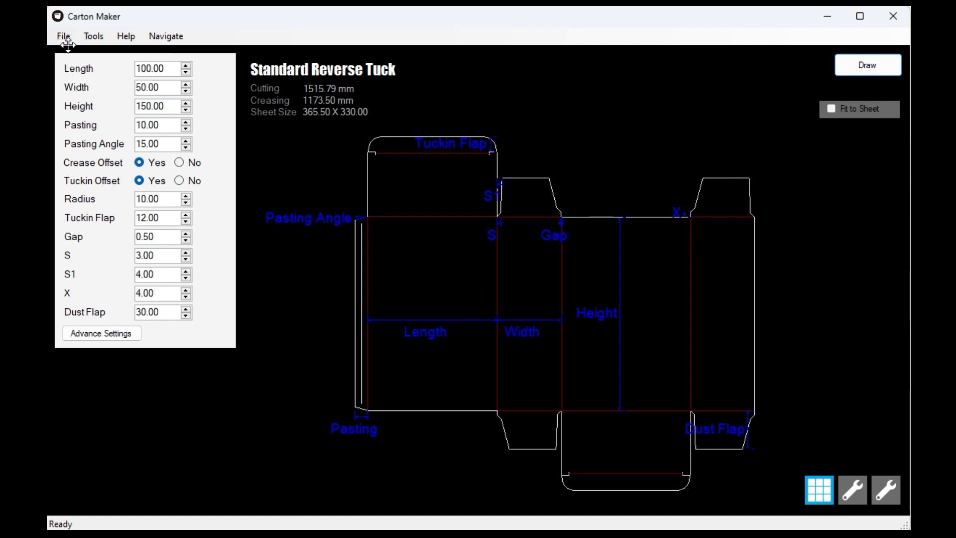
Step: Browse the Select Carton gallery down to folder, tray and snap-lock templates and start a name search
left_click(819, 490)
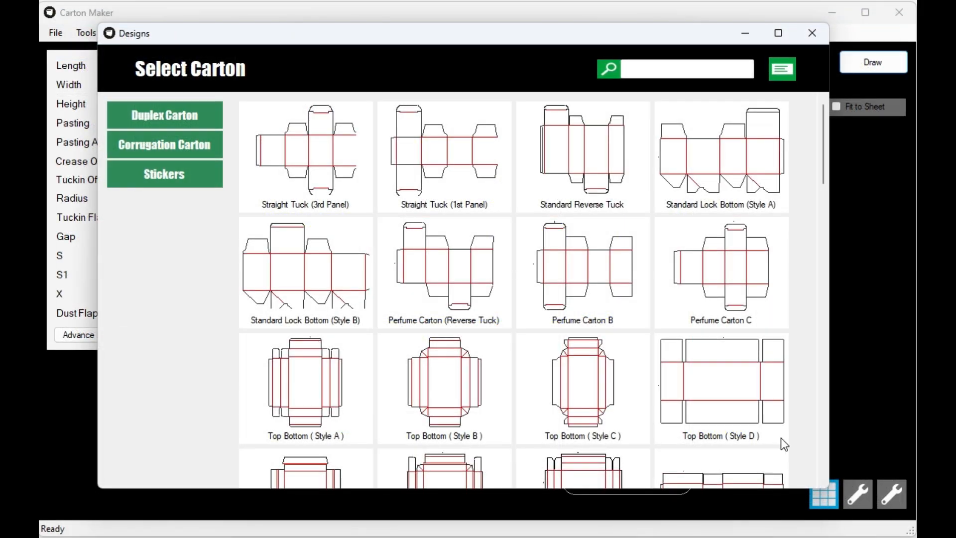
scroll("down", 3)
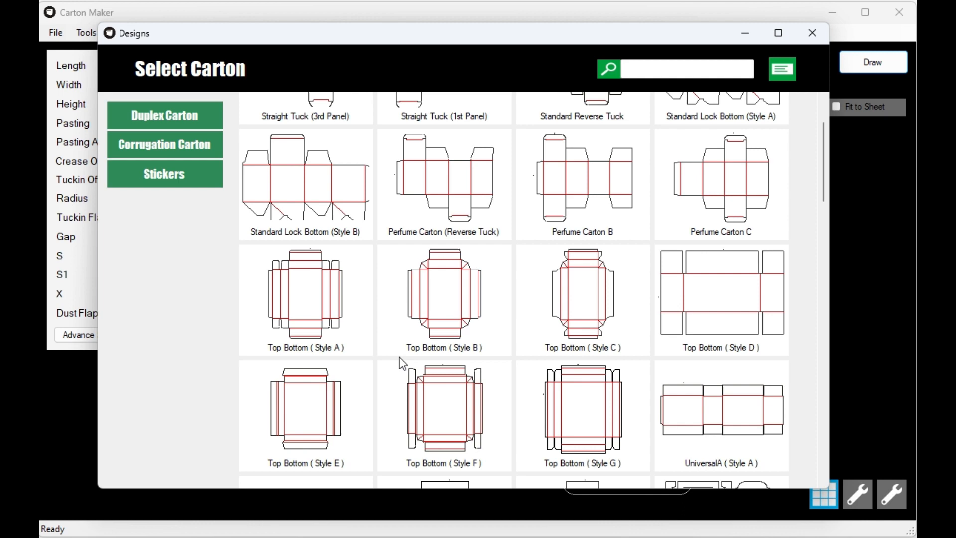
scroll("down", 3)
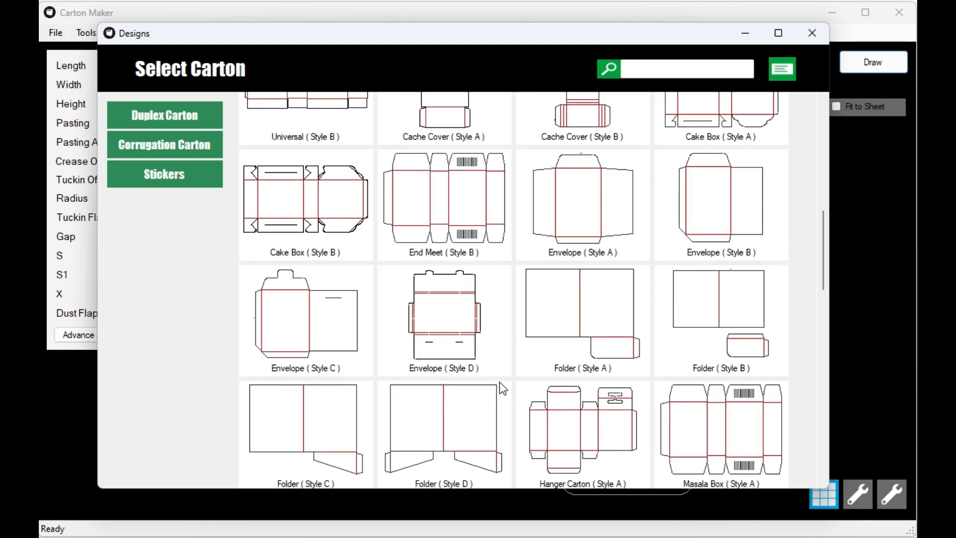
scroll("down", 3)
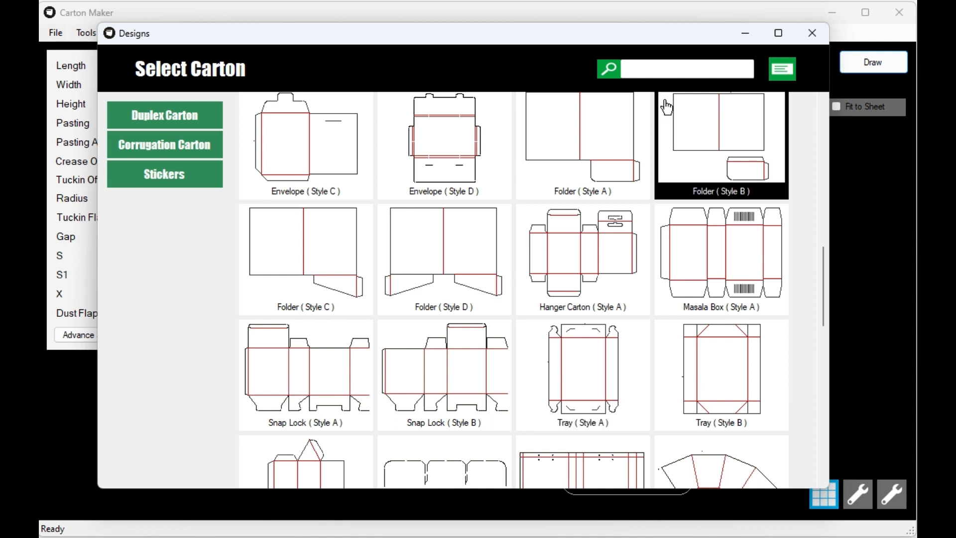
left_click(684, 69)
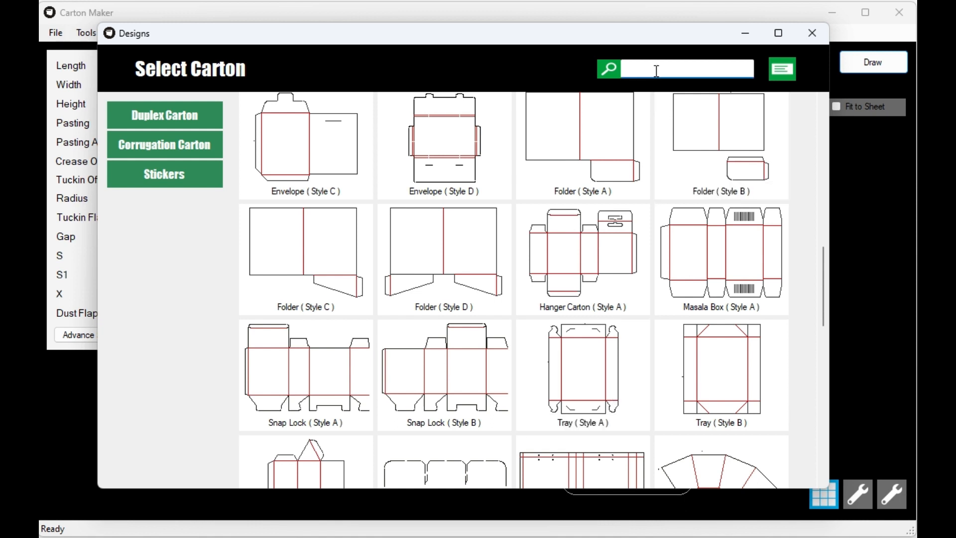
Step: Draw a Standard Lock Bottom (Style A) dieline with length 150, pasting 12 and corner radius 9
type("keyb")
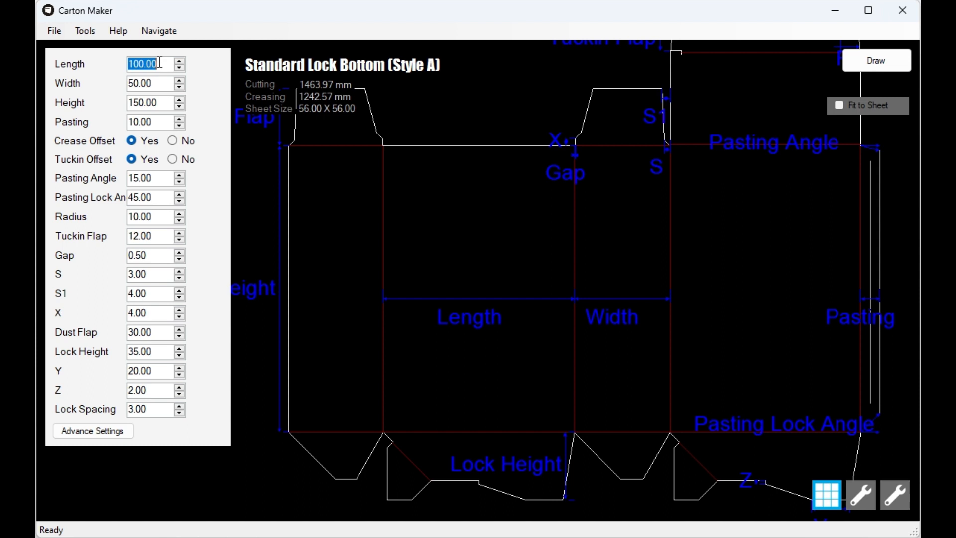
type("150")
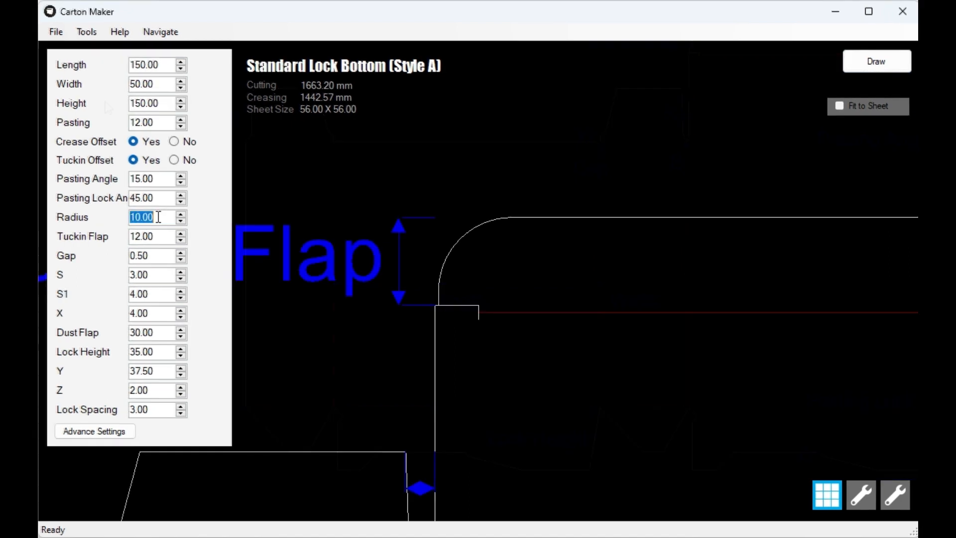
type("16.00")
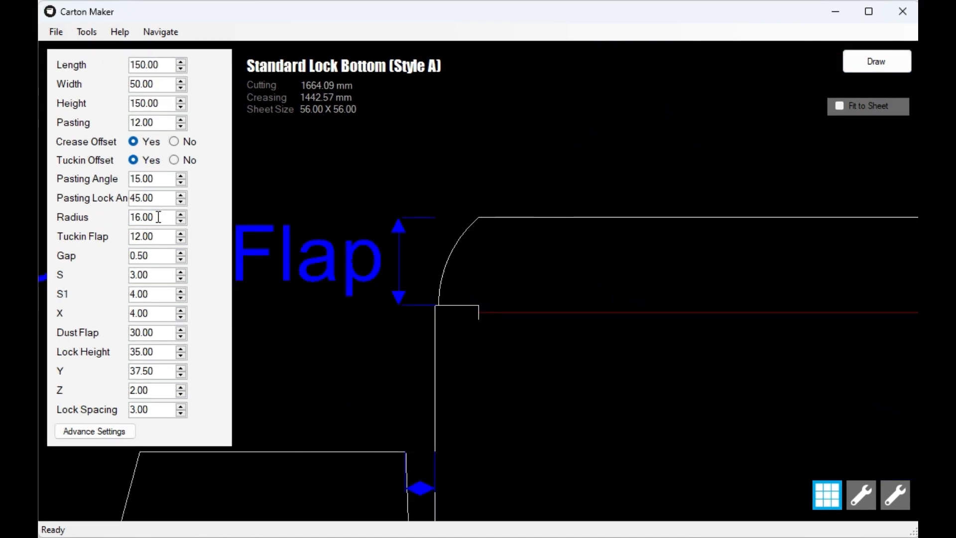
type("8.00")
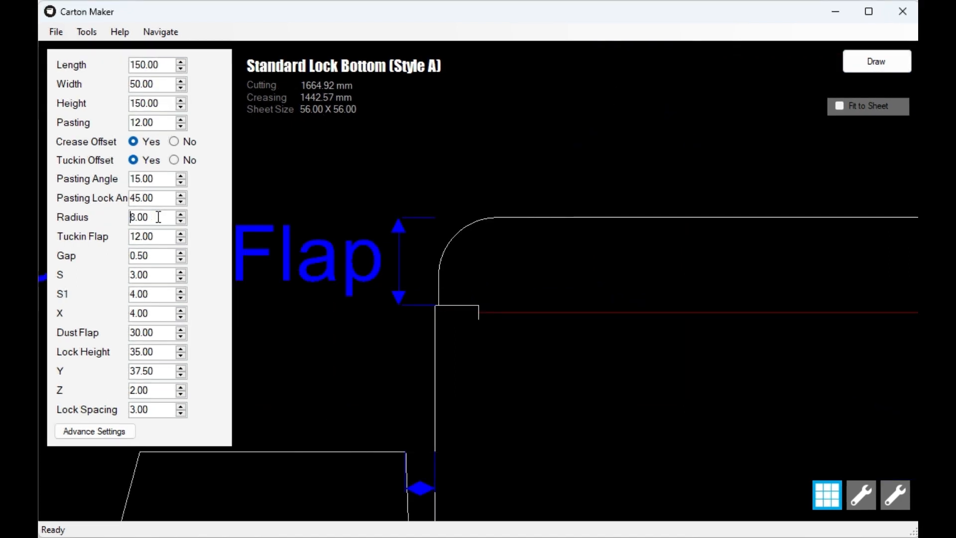
left_click(180, 213)
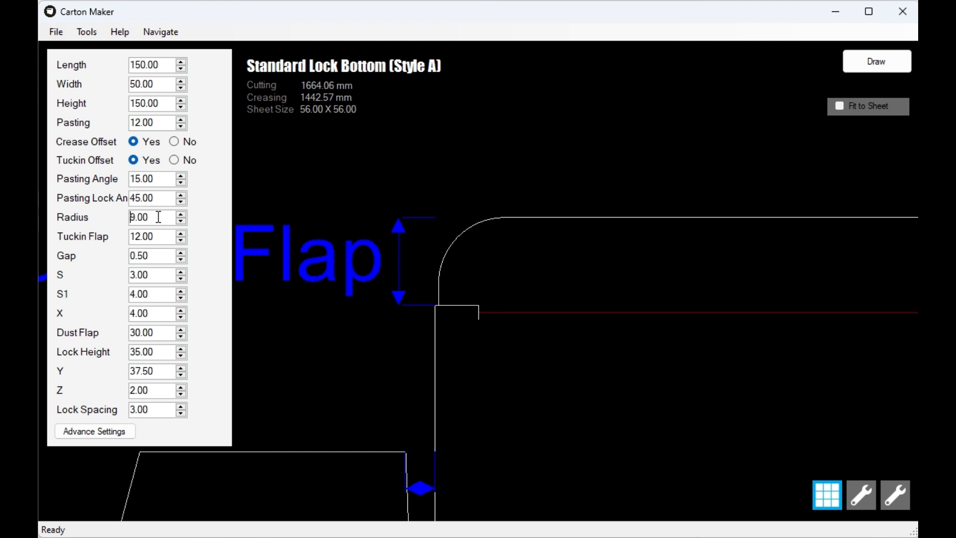
left_click(876, 61)
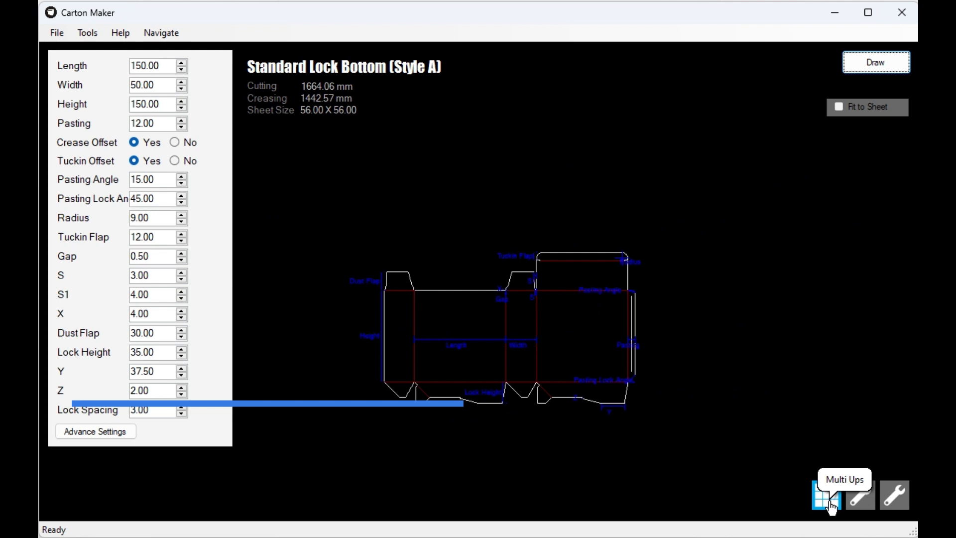
Step: Enable Draw Multi Ups with 4 columns and 2 rows and draw the interlocking grid
left_click(826, 495)
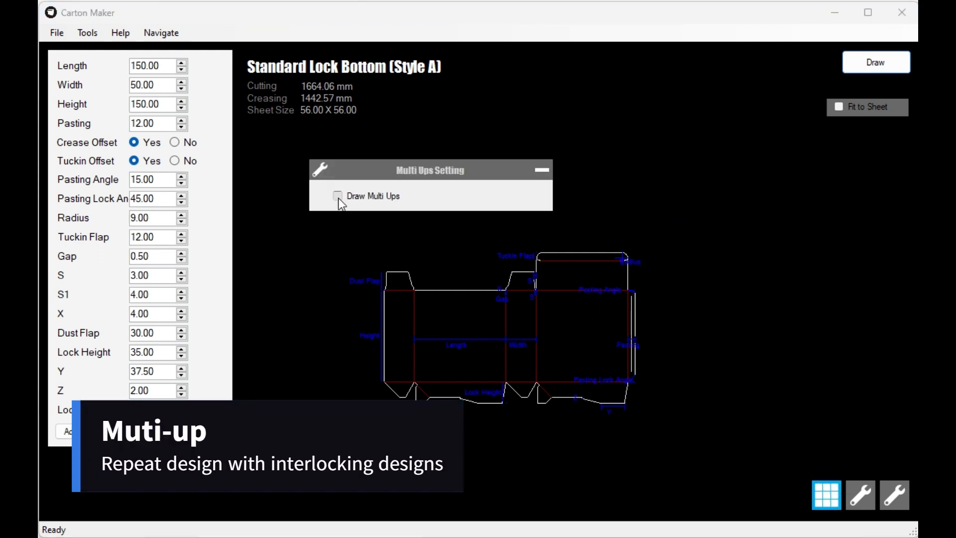
left_click(338, 196)
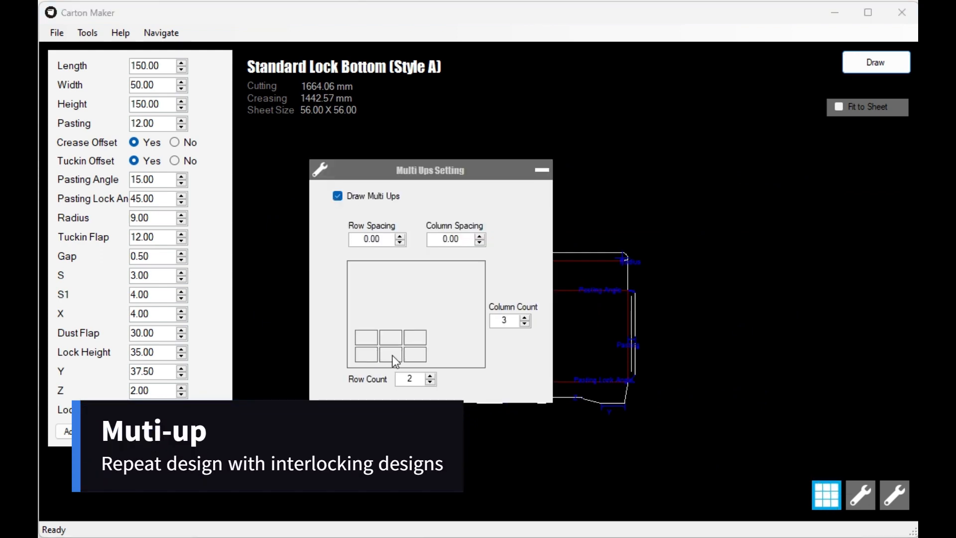
left_click(525, 323)
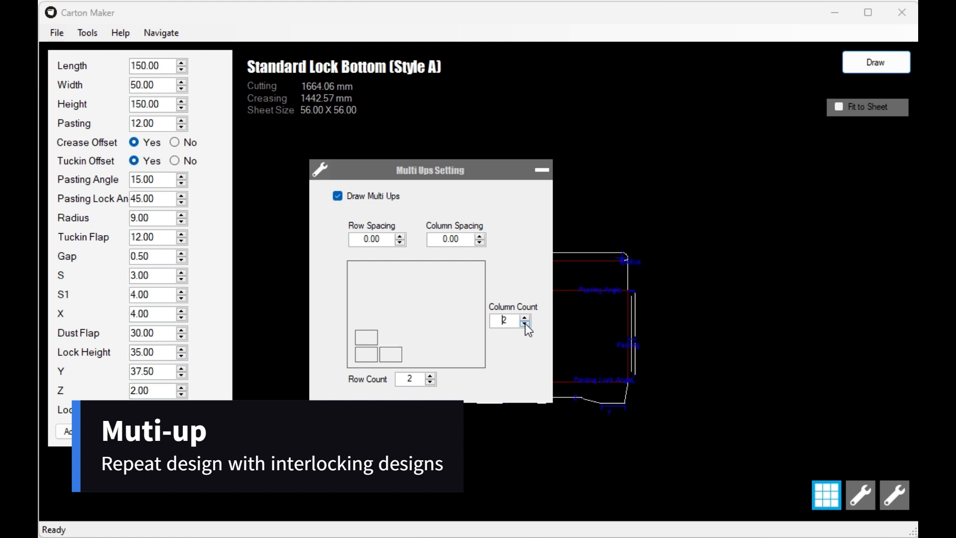
left_click(526, 317)
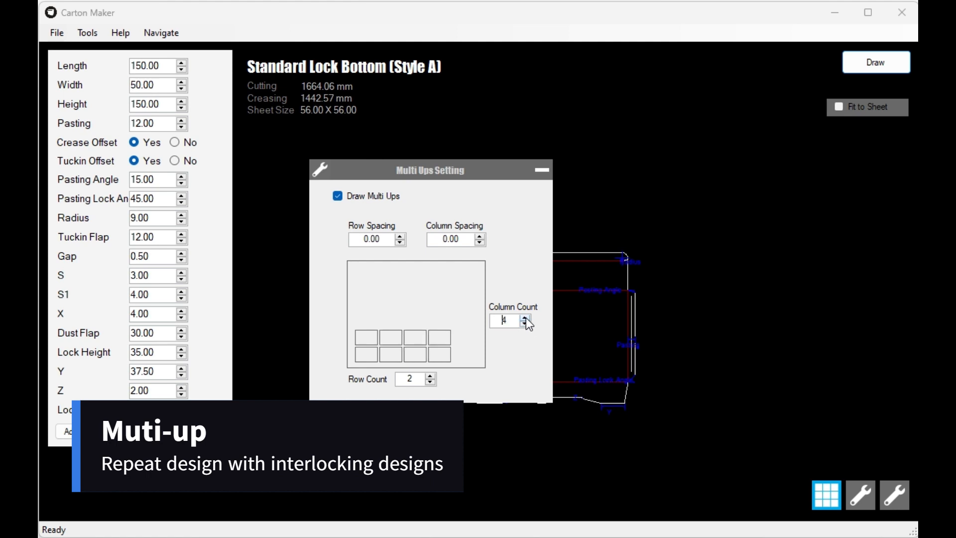
left_click(876, 62)
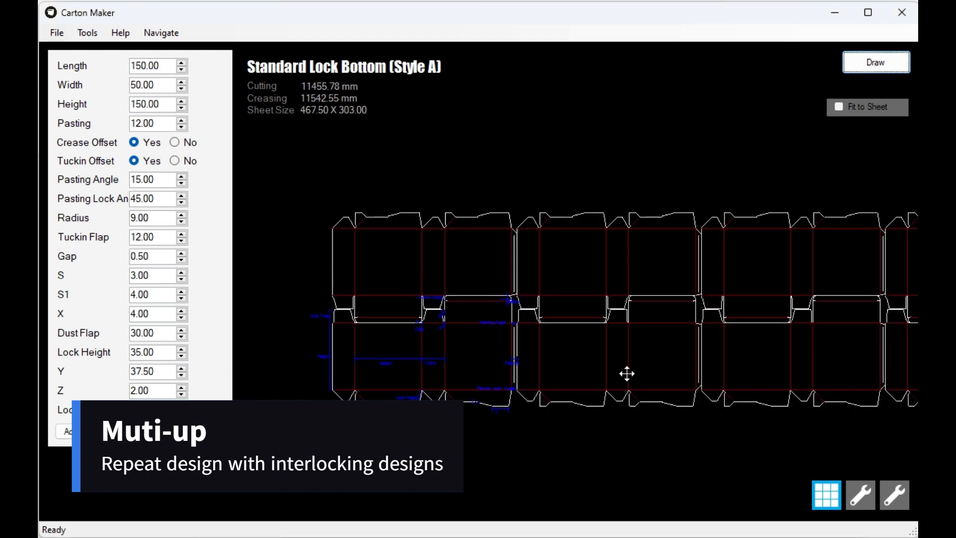
Step: Revisit the multi-up settings and redraw the whole layout on the 467.50 x 303.00 sheet
left_click(825, 495)
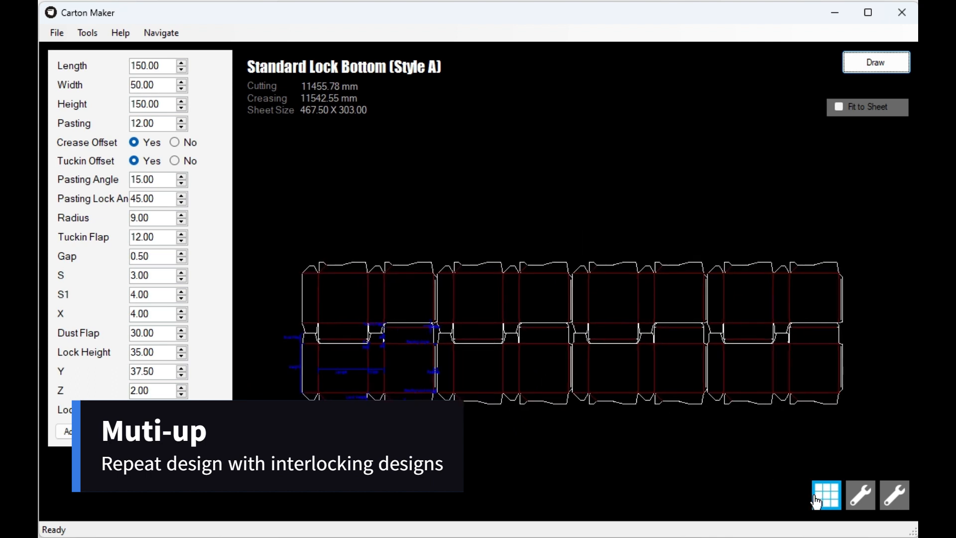
left_click(825, 495)
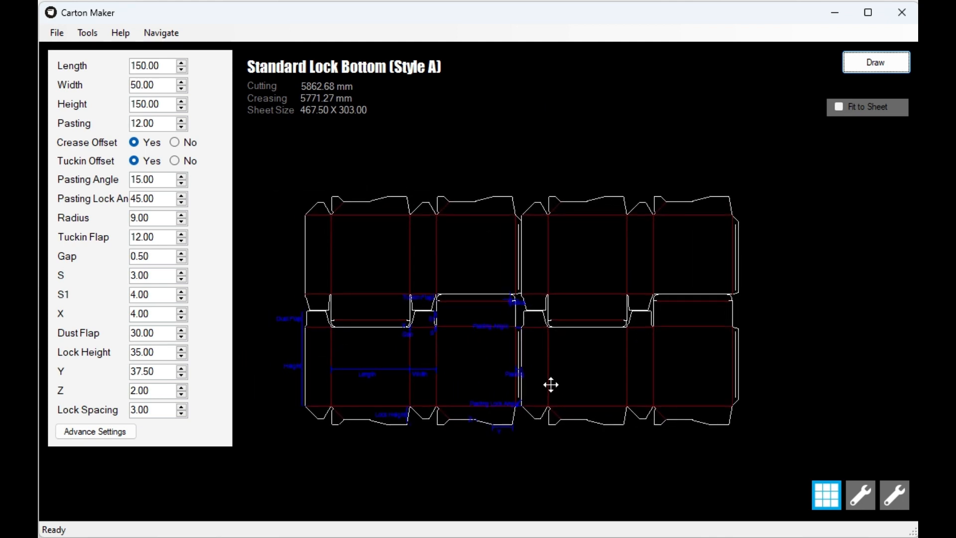
mouse_move(488, 330)
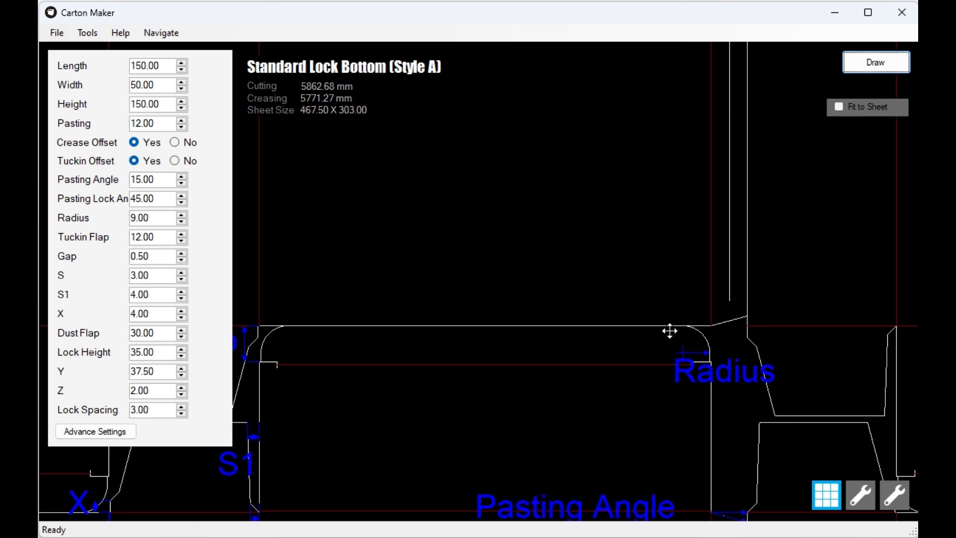
left_click(875, 62)
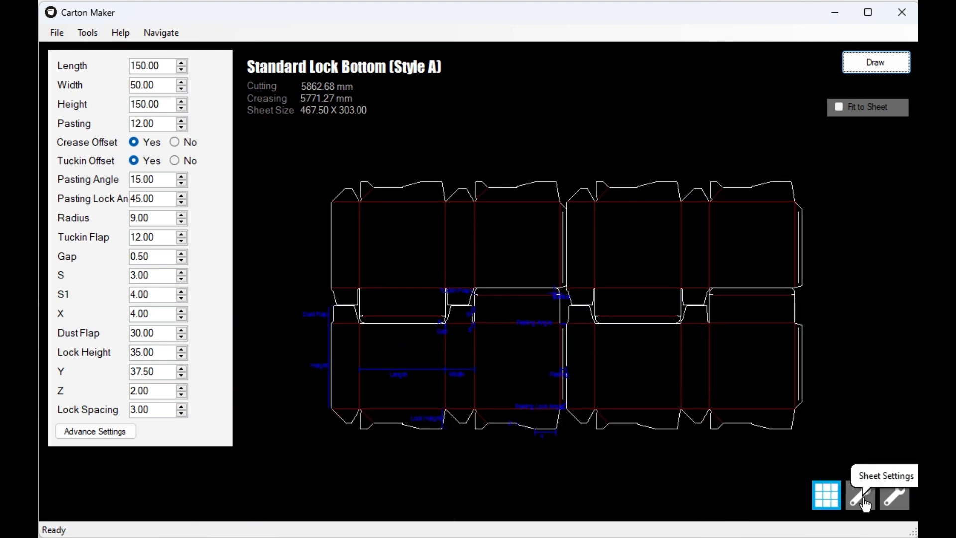
Step: Enable Draw lines with notching in the Notching Tool settings
left_click(860, 495)
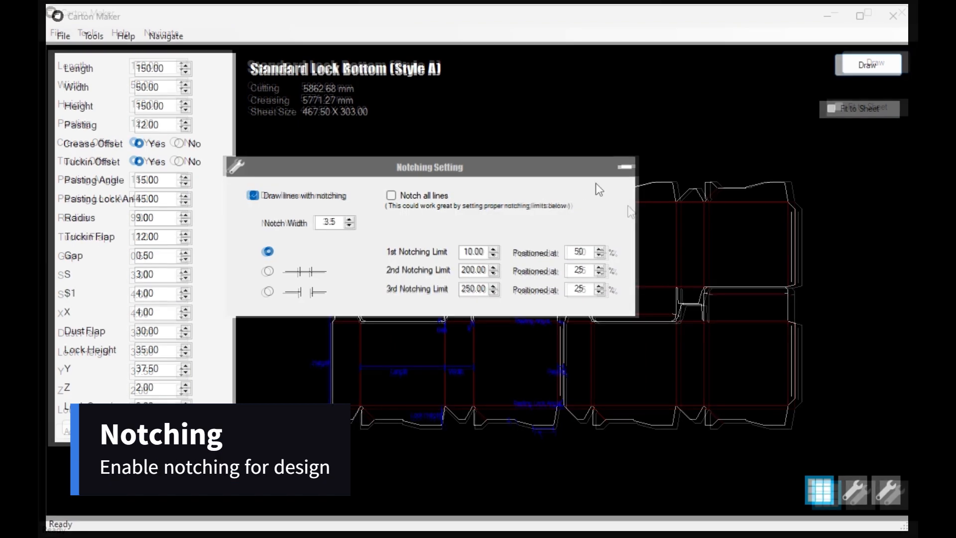
left_click(623, 166)
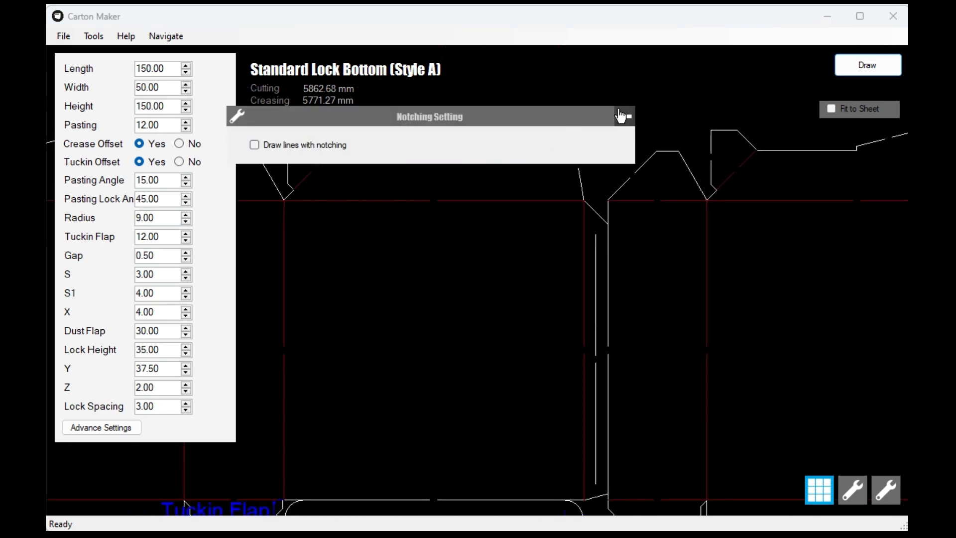
left_click(254, 196)
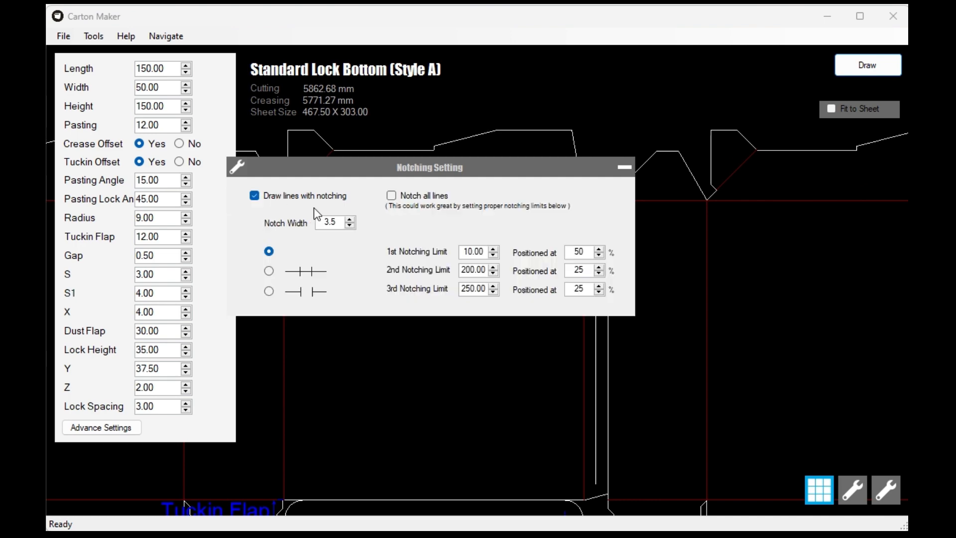
left_click(624, 168)
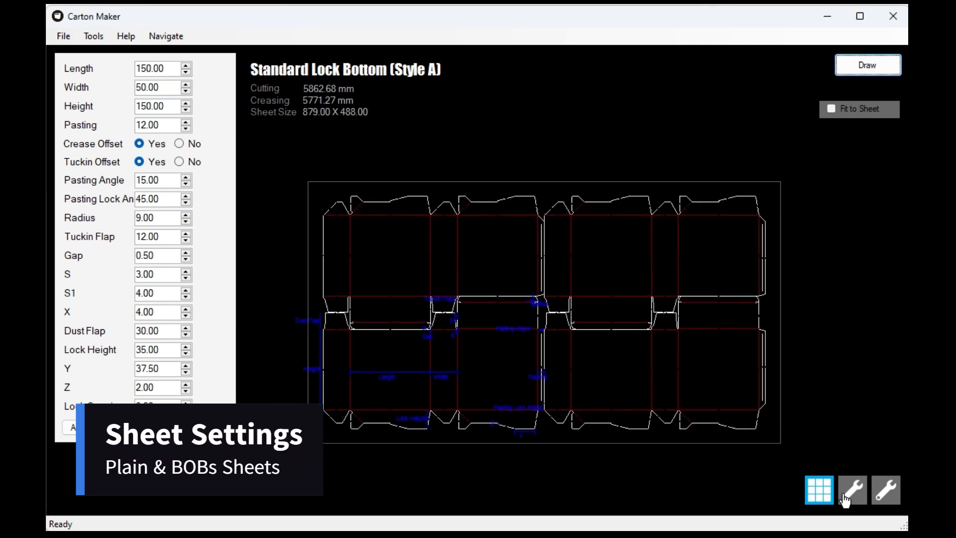
Step: Set the sheet drawn around the die to BOBS Sheet in Sheet Settings
left_click(853, 490)
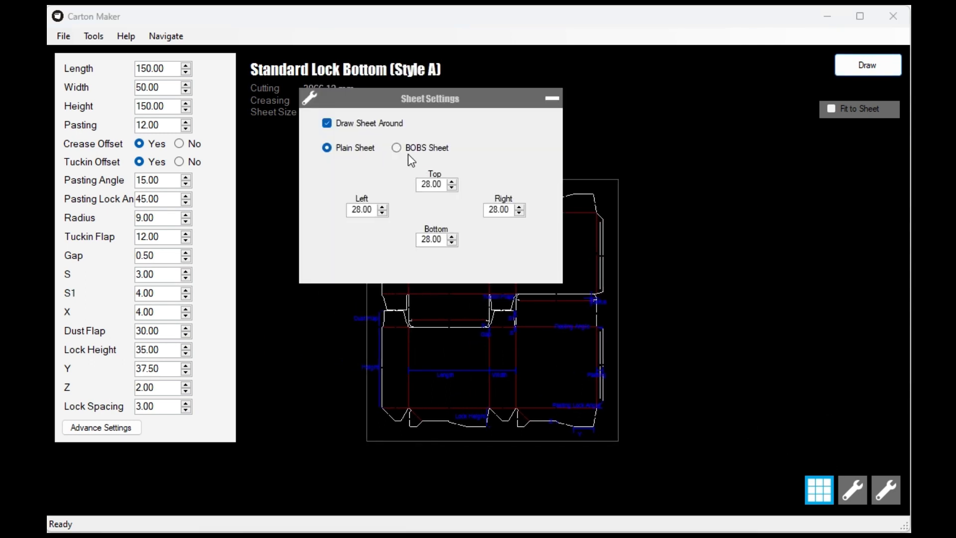
left_click(552, 99)
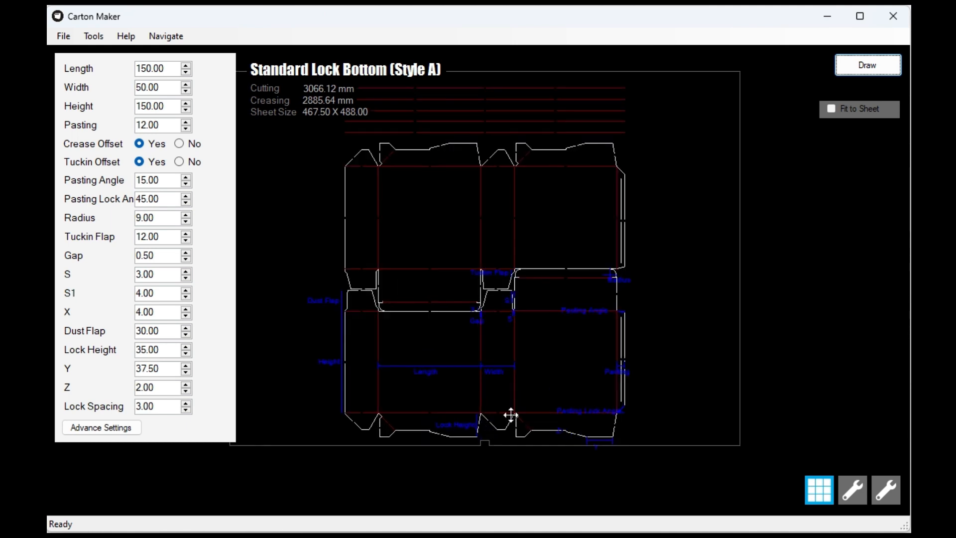
left_click(853, 490)
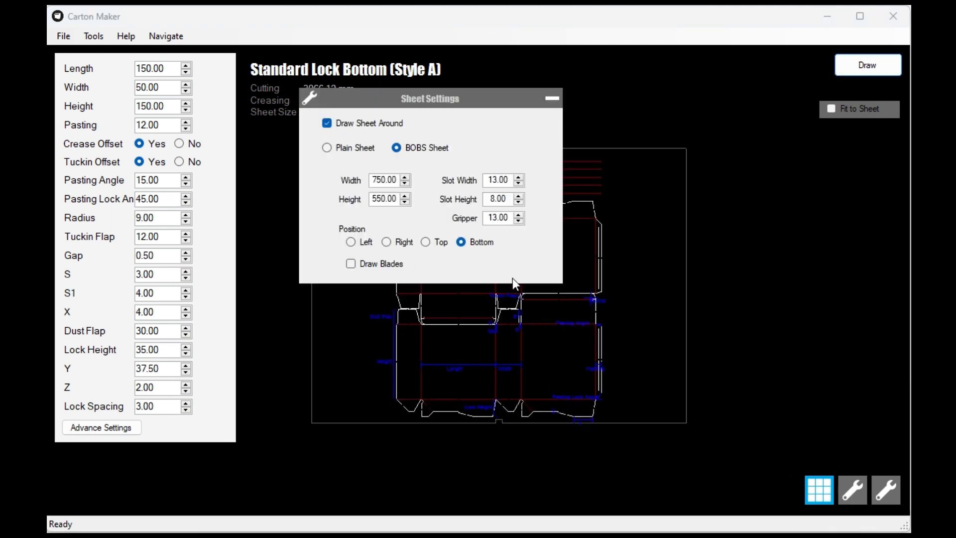
left_click(351, 263)
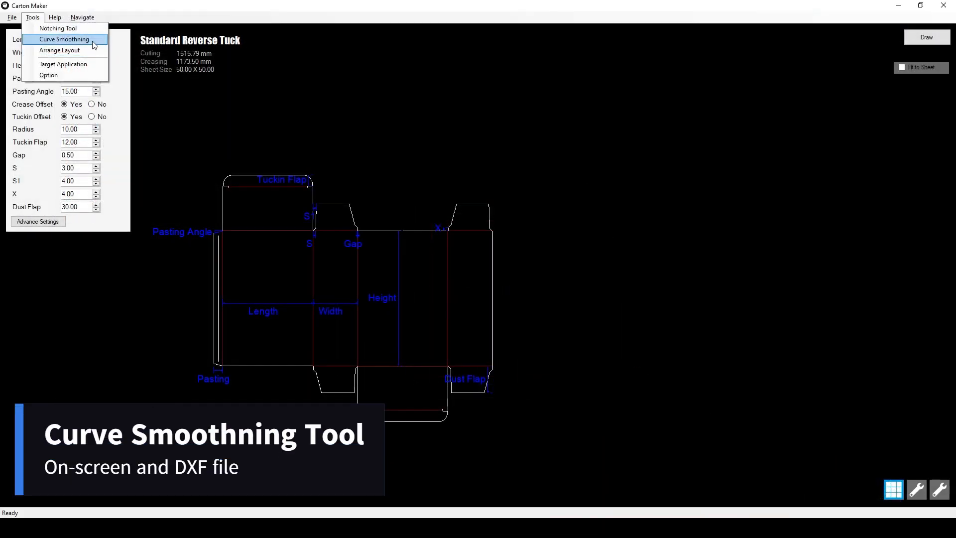
Step: Run Curve Smoothning on the Smoothning.dxf file to convert its splines
left_click(65, 39)
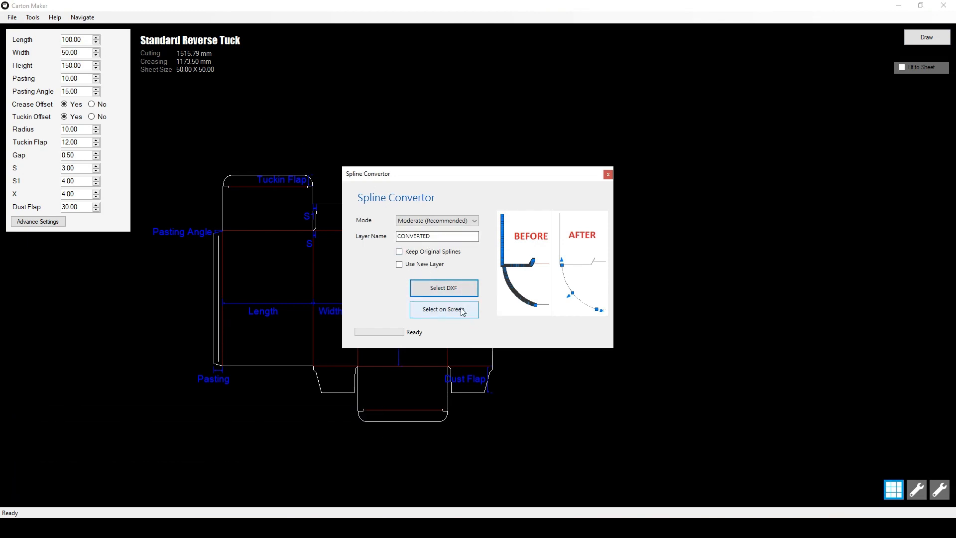
left_click(443, 288)
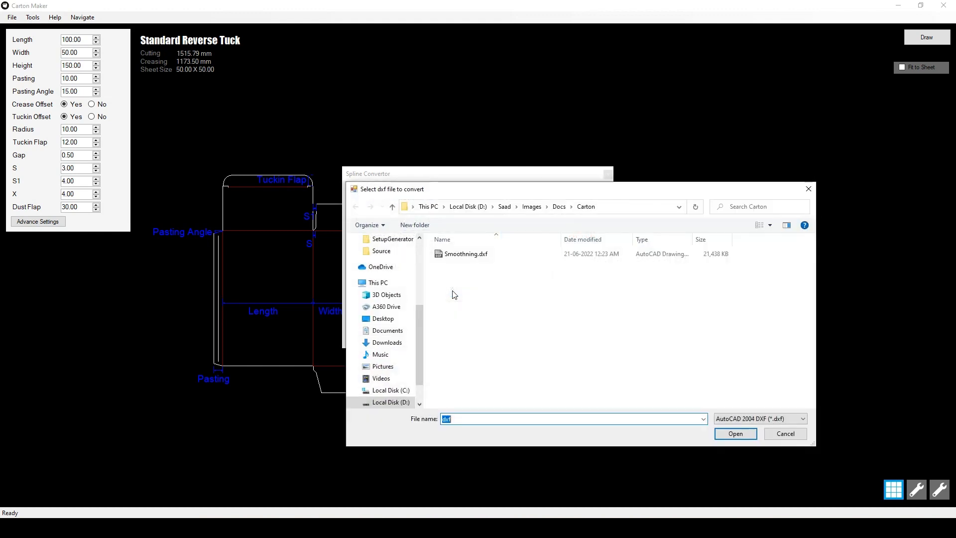
left_click(466, 254)
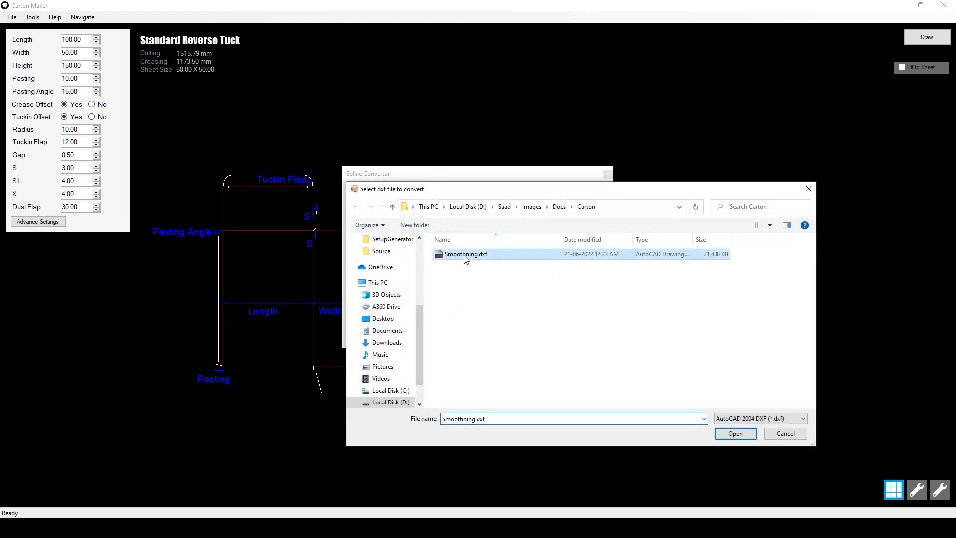
left_click(736, 433)
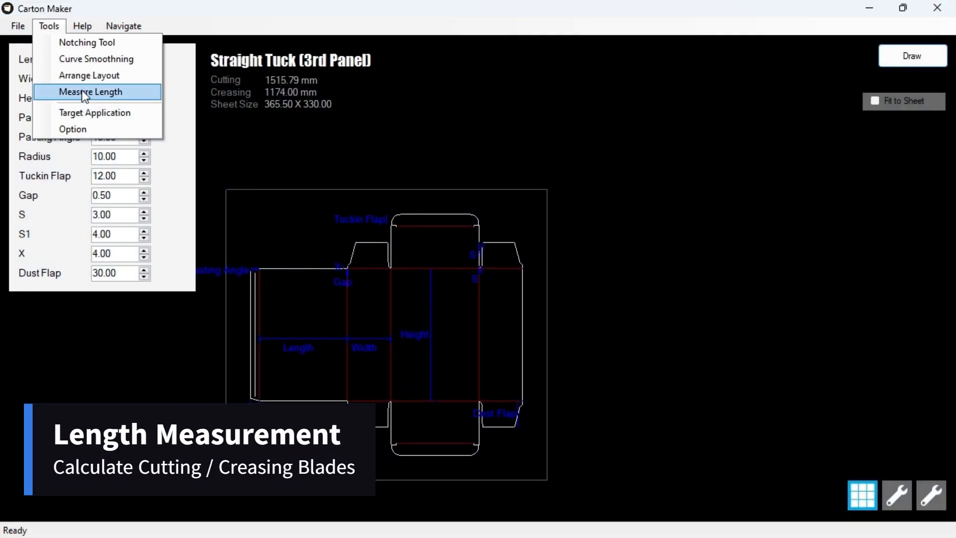
Step: Measure the selected die's lengths: 1,547 mm cutting and 1,174 mm creasing, 2,721 mm total
left_click(90, 91)
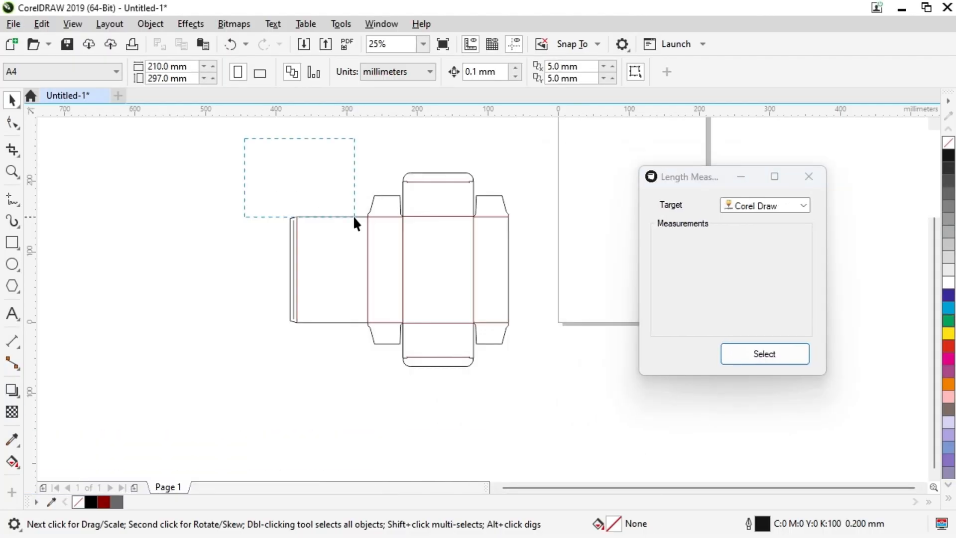
left_click(764, 354)
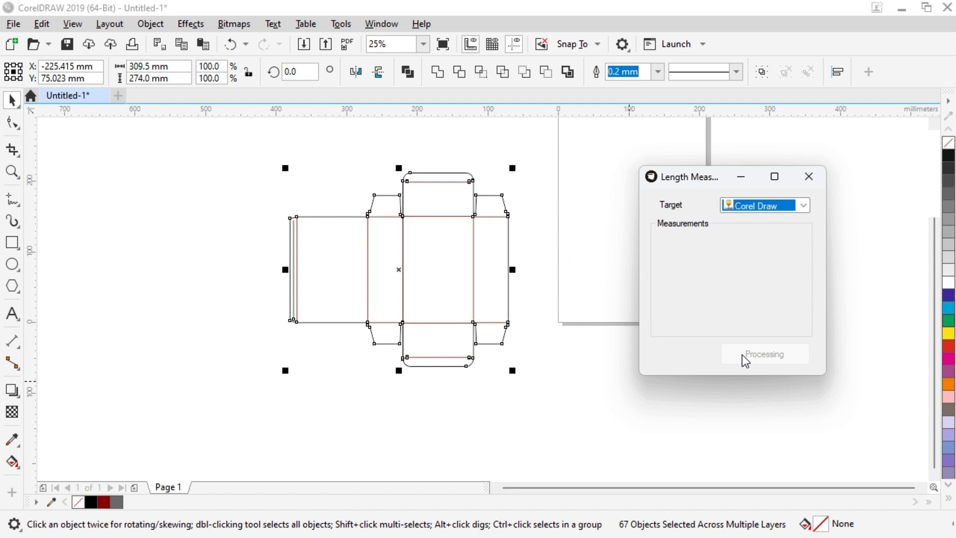
mouse_move(755, 288)
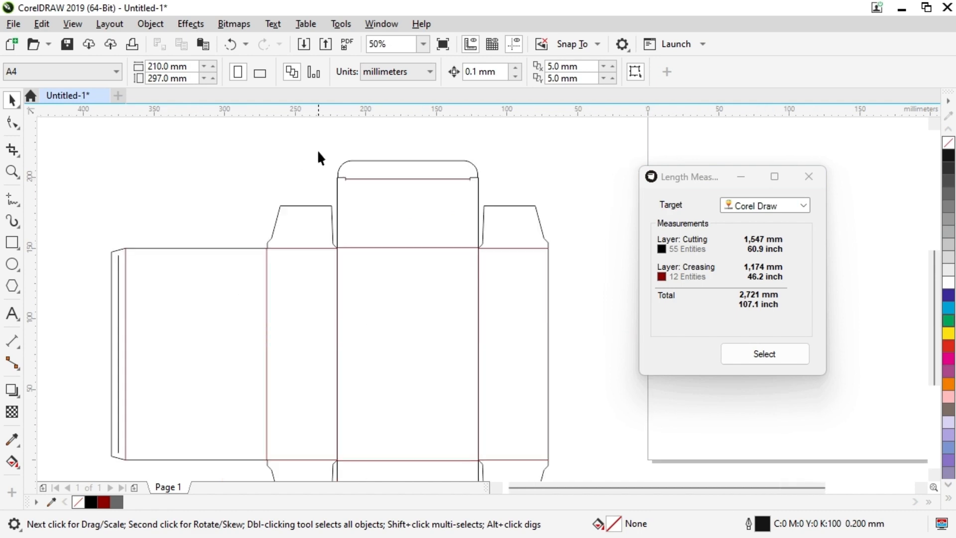
left_click(764, 354)
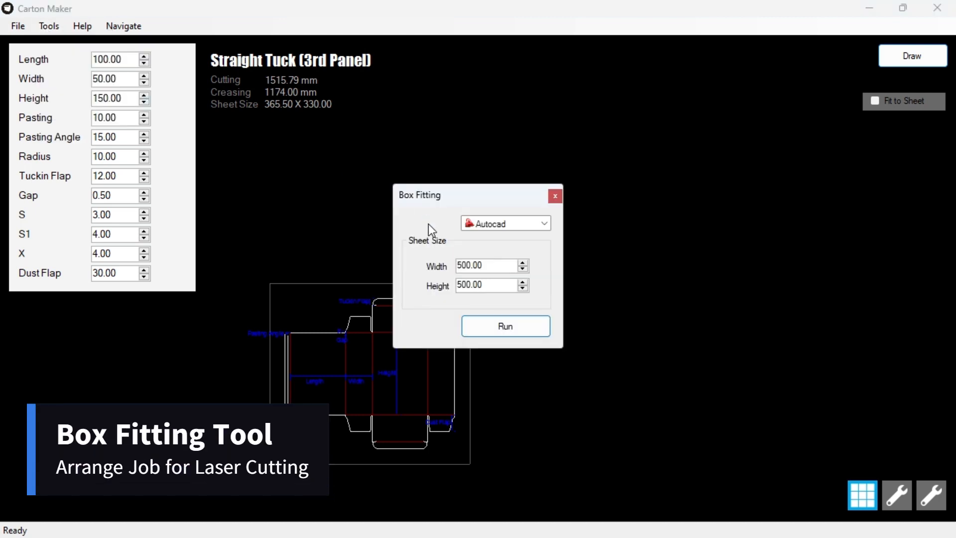
Step: Target Corel Draw for box fitting with sheet width 1800 and height 1200
left_click(544, 223)
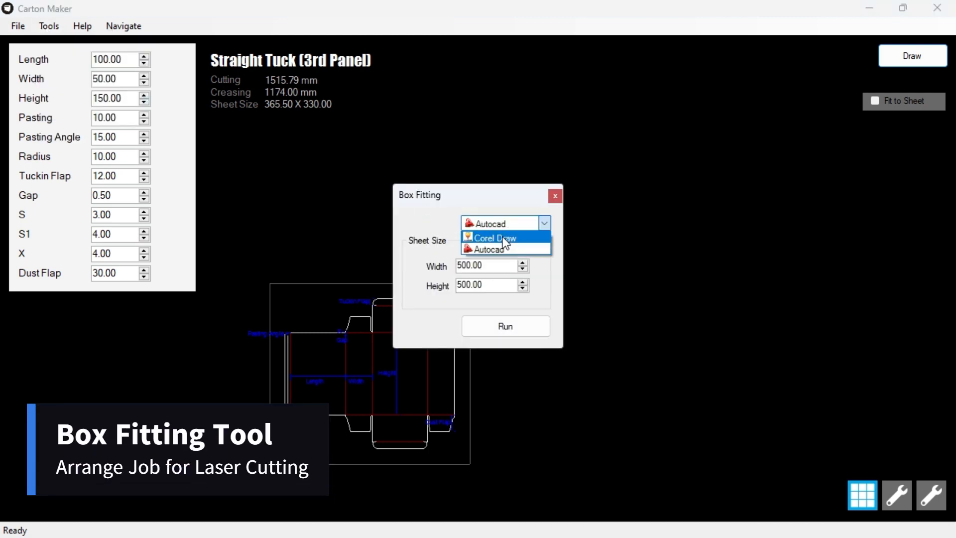
left_click(494, 237)
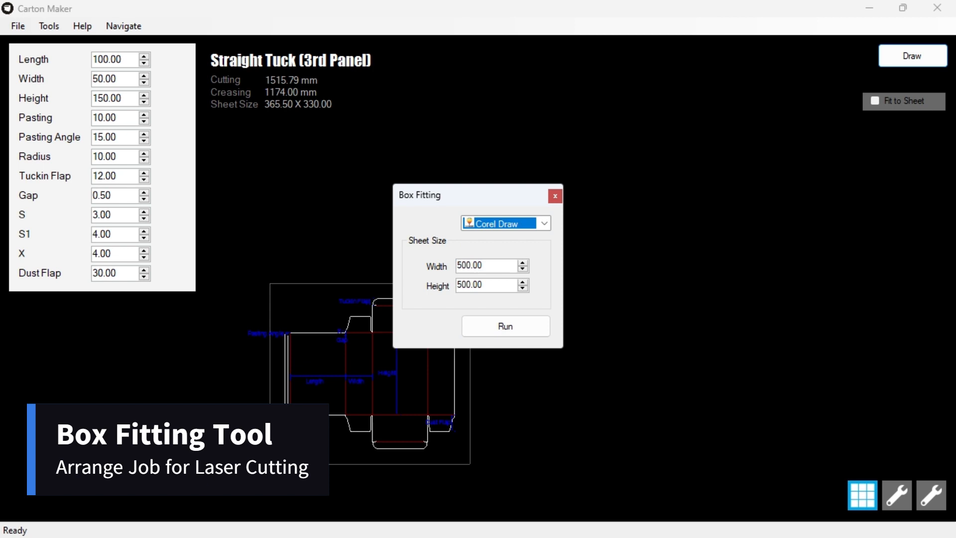
left_click(505, 326)
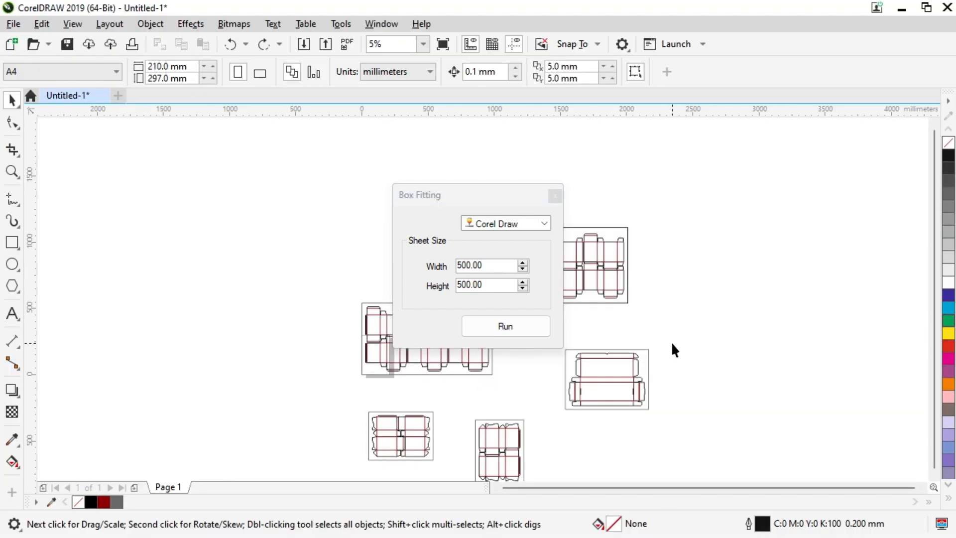
left_click(489, 266)
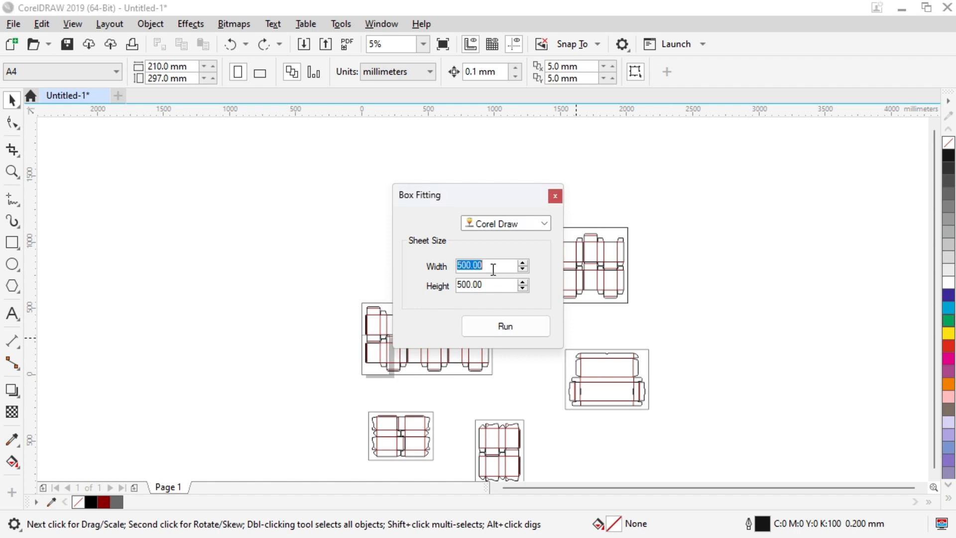
type("1800")
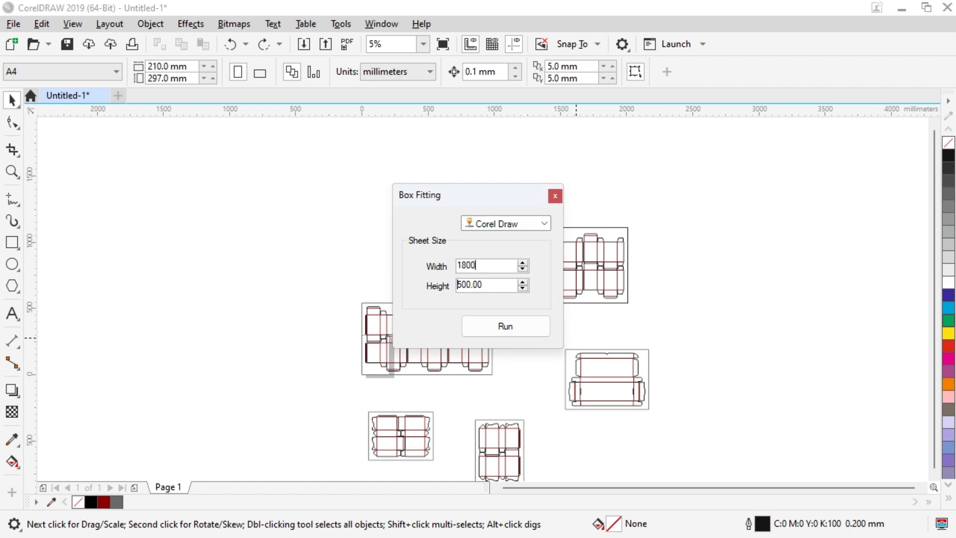
type("1200")
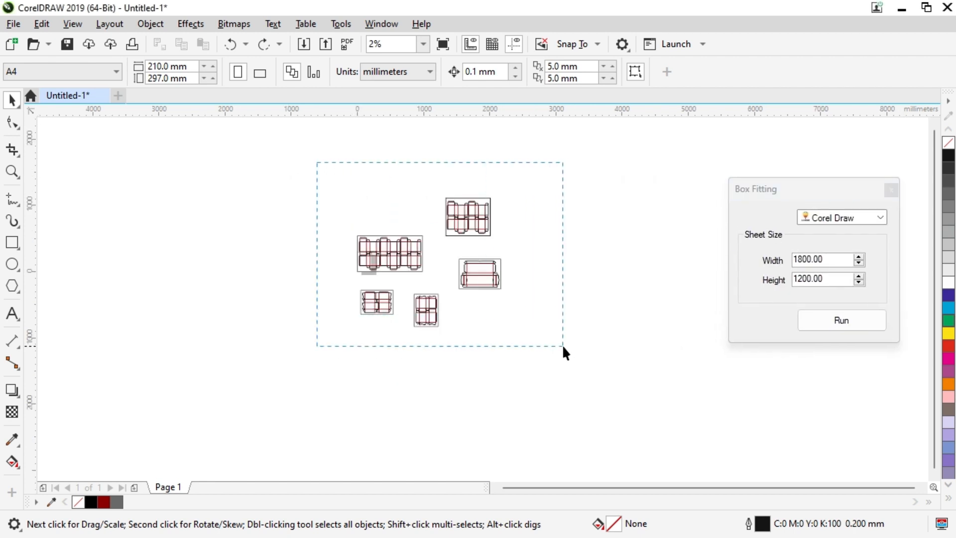
Step: Run box fitting to pack the five selected die layouts onto the sheet
left_click(841, 320)
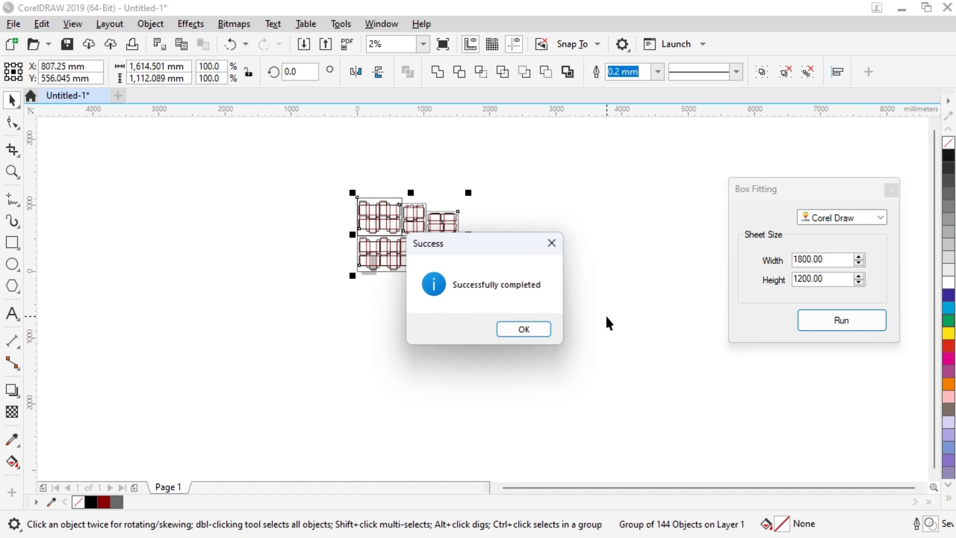
left_click(523, 329)
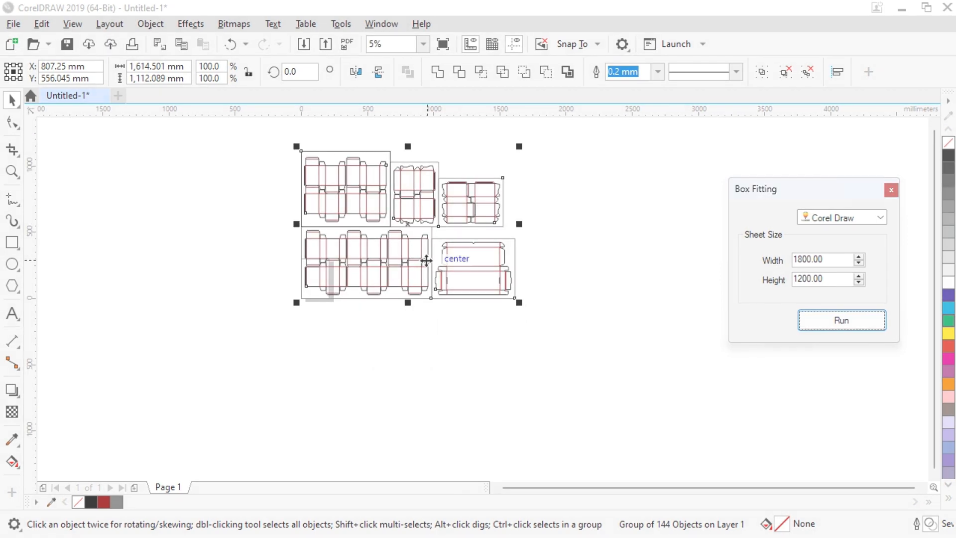